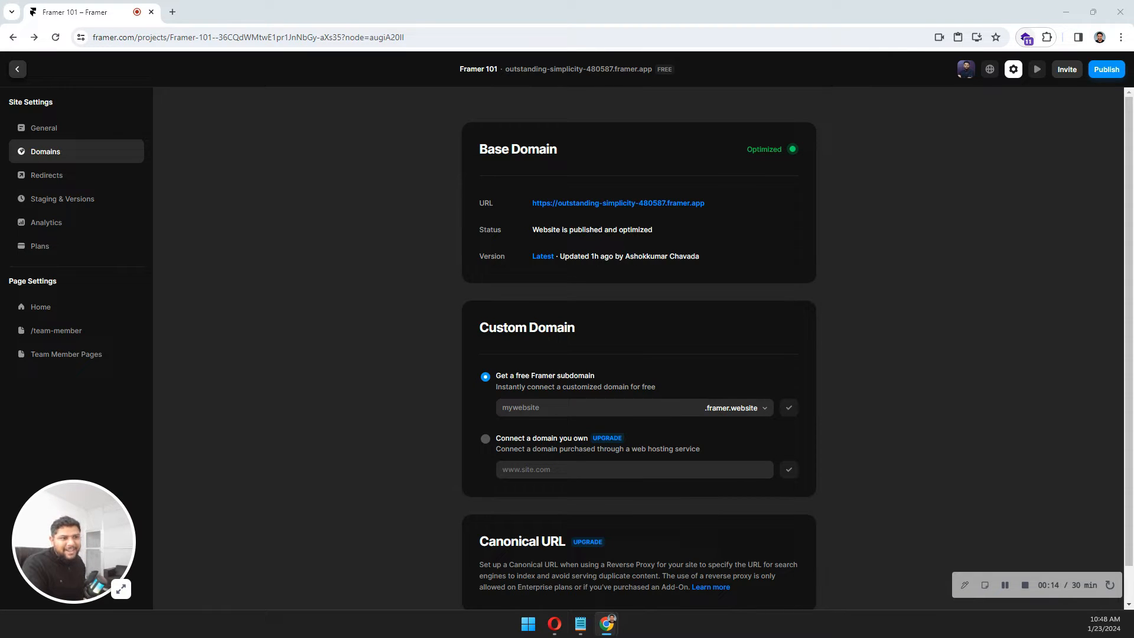
# - Browse the Redirects, Staging & Versions, Plans and Domains pages, ending on General settings
pyautogui.click(46, 175)
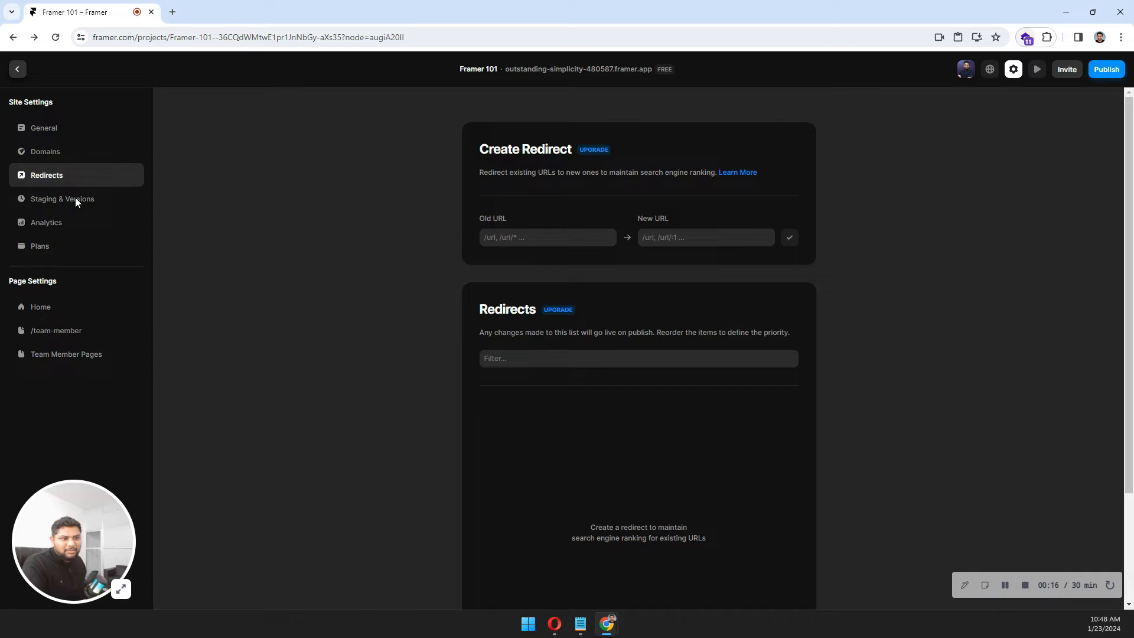
pyautogui.click(63, 199)
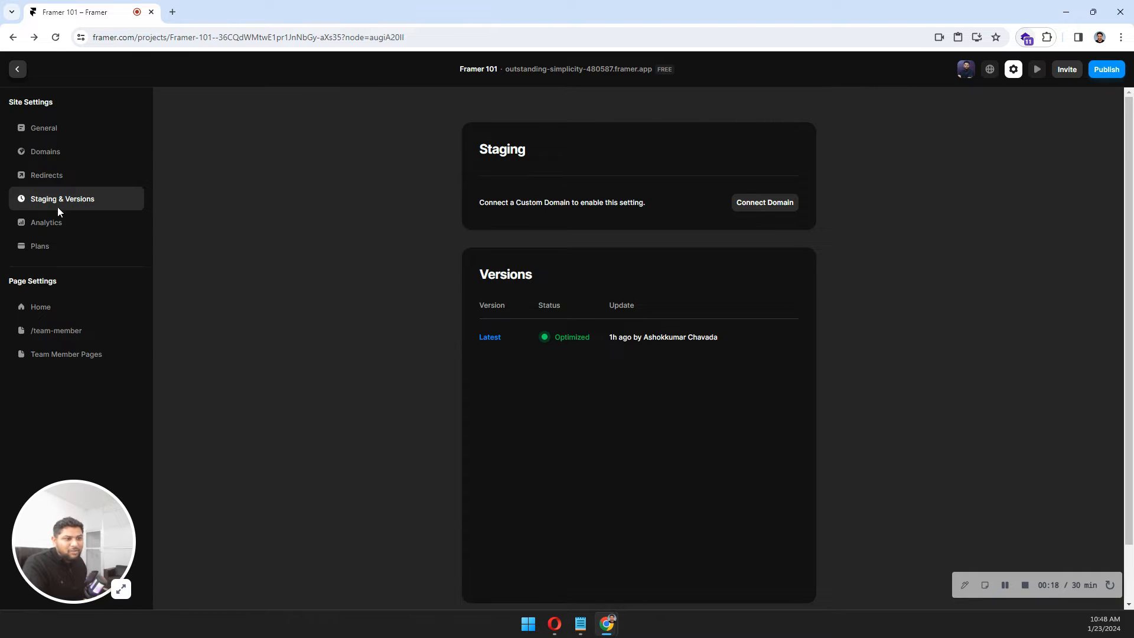
pyautogui.click(40, 246)
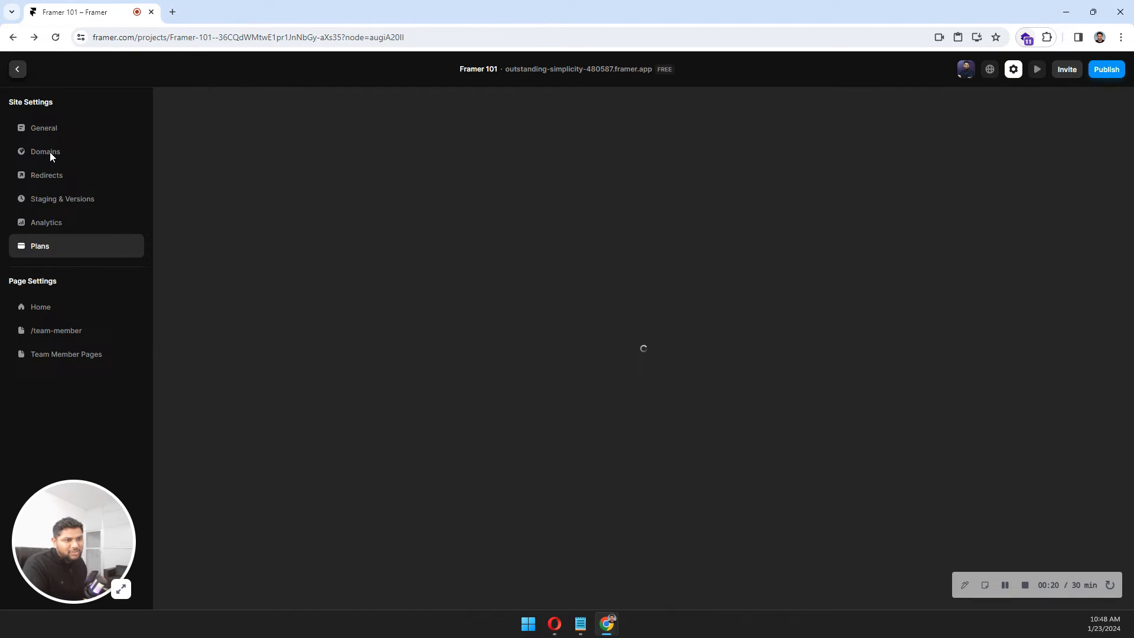
pyautogui.click(45, 151)
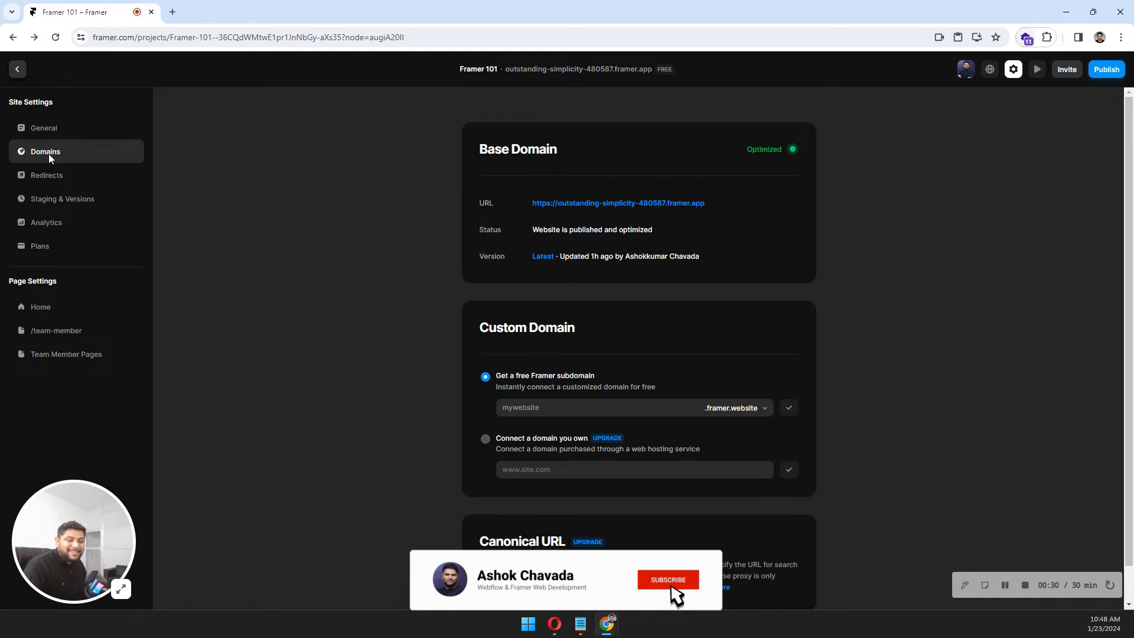
pyautogui.click(43, 128)
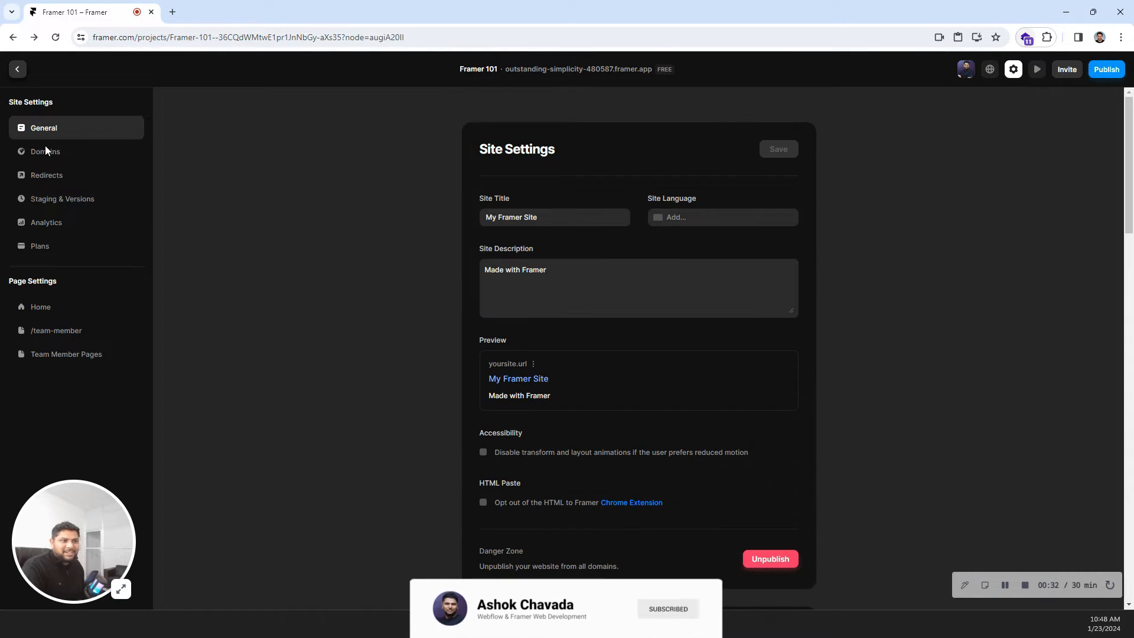
pyautogui.moveTo(46, 151)
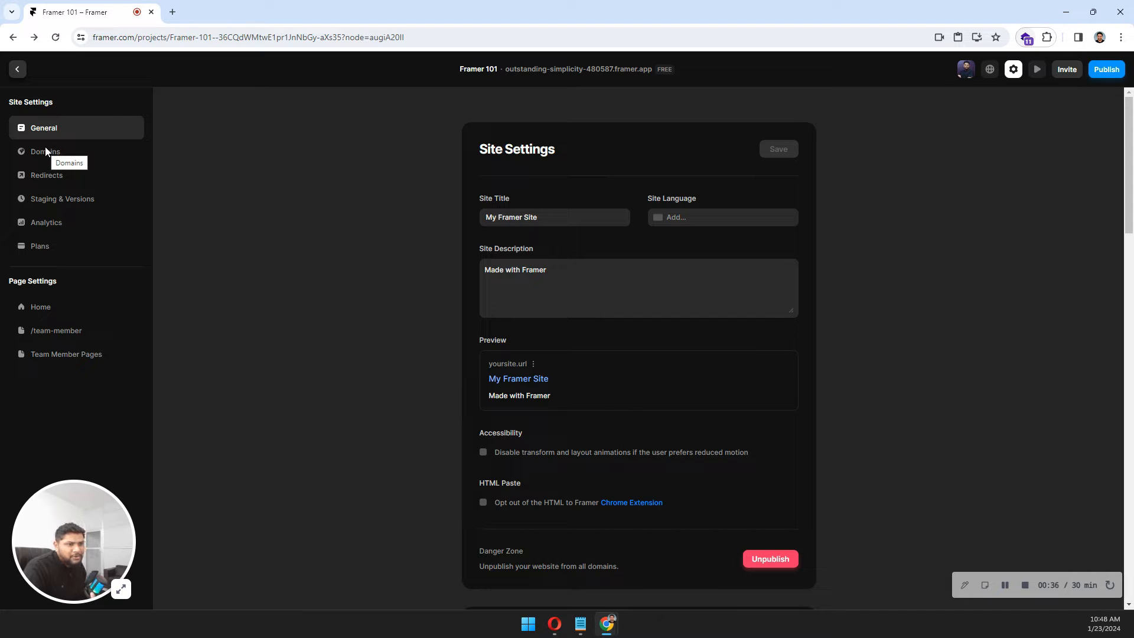
# - On the Domains page, choose the free Framer subdomain option under Custom Domain
pyautogui.click(45, 152)
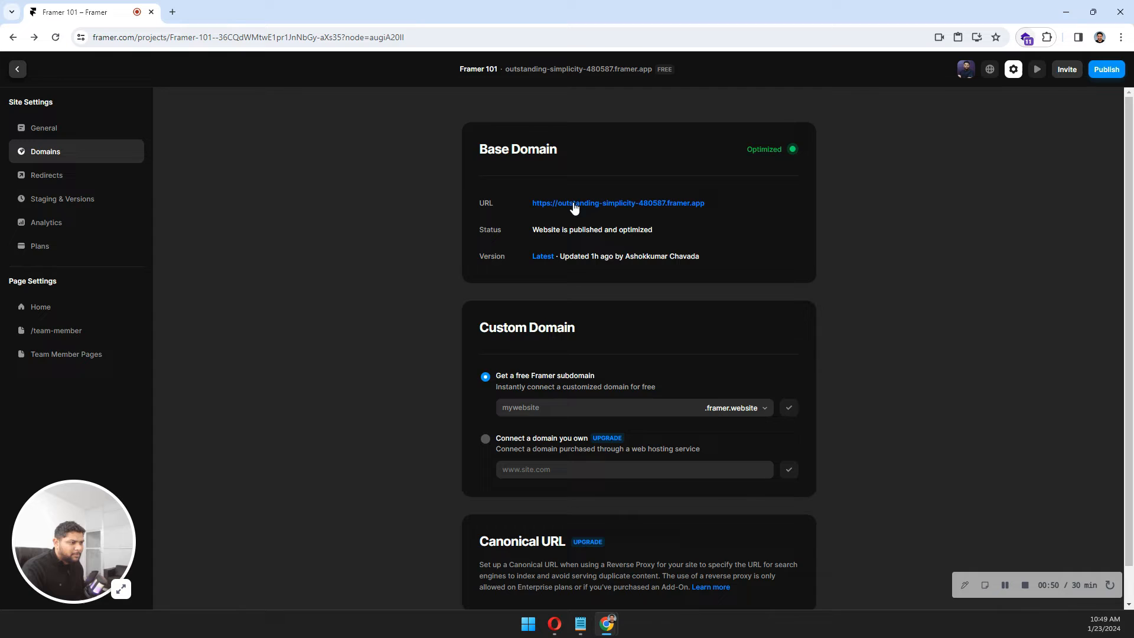
pyautogui.scroll(-3)
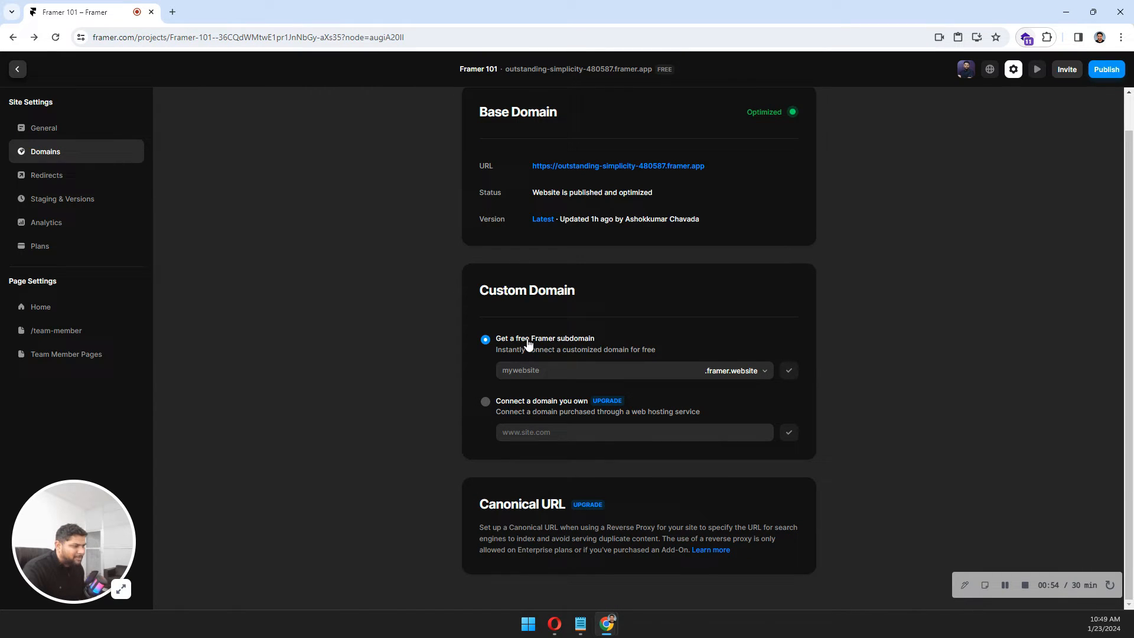
pyautogui.click(600, 369)
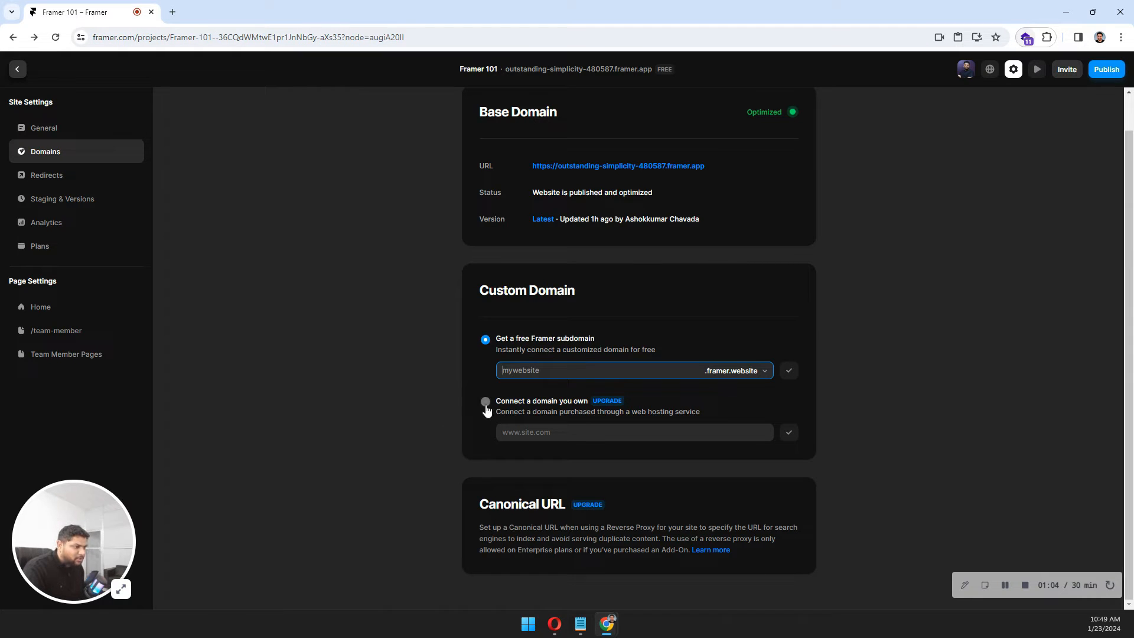
pyautogui.moveTo(575, 517)
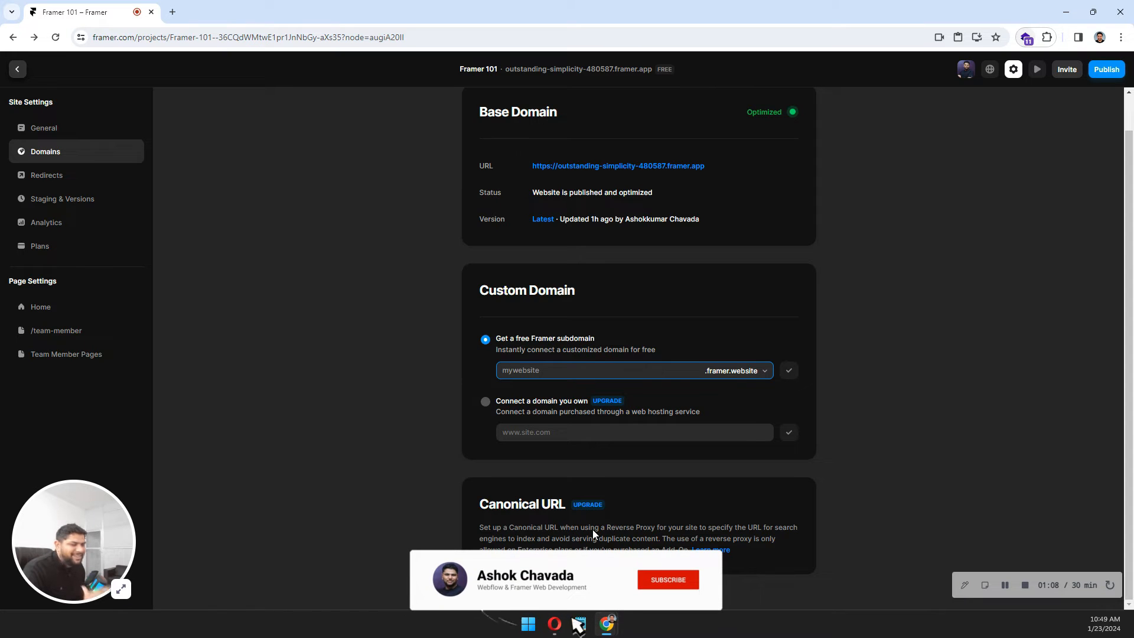
pyautogui.click(666, 579)
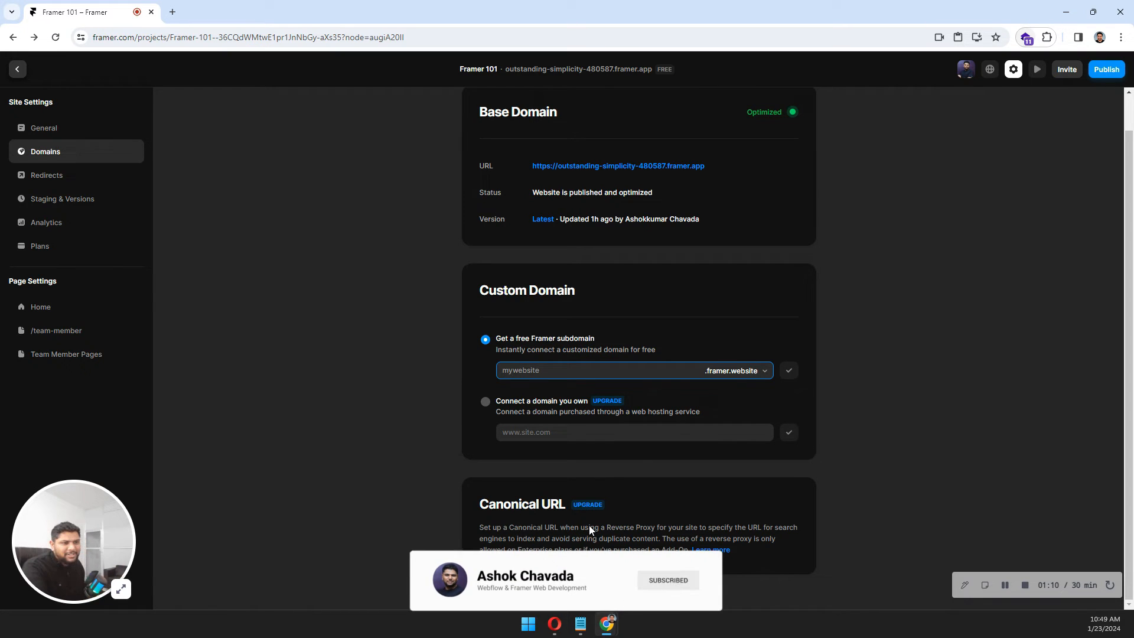
# - Show the Redirects page with its empty Old URL and New URL form
pyautogui.click(46, 174)
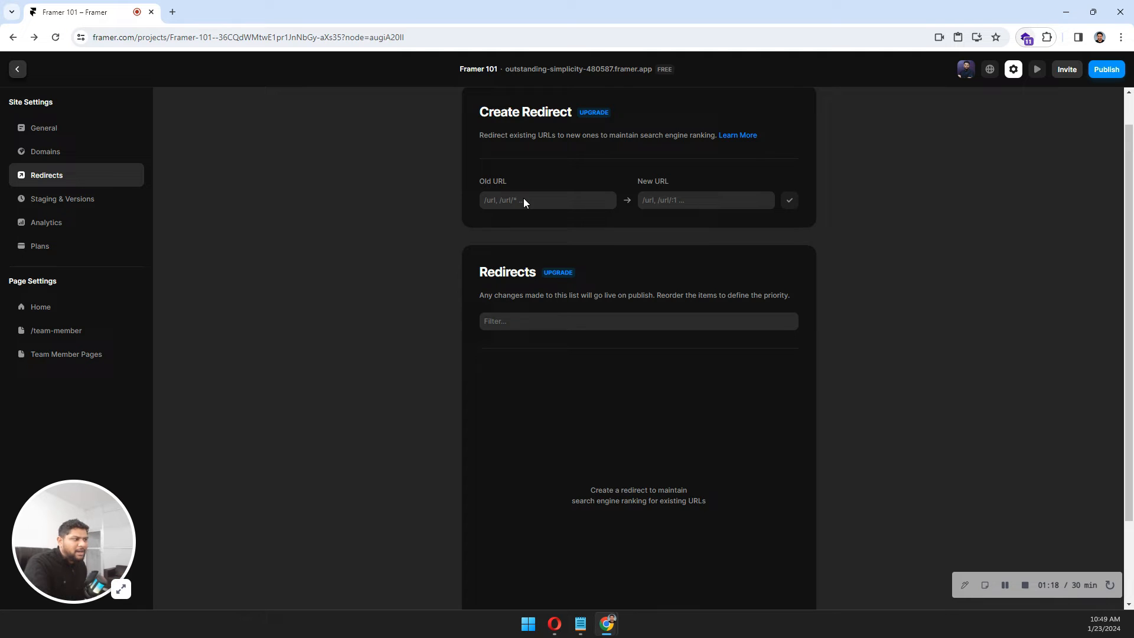
pyautogui.moveTo(515, 193)
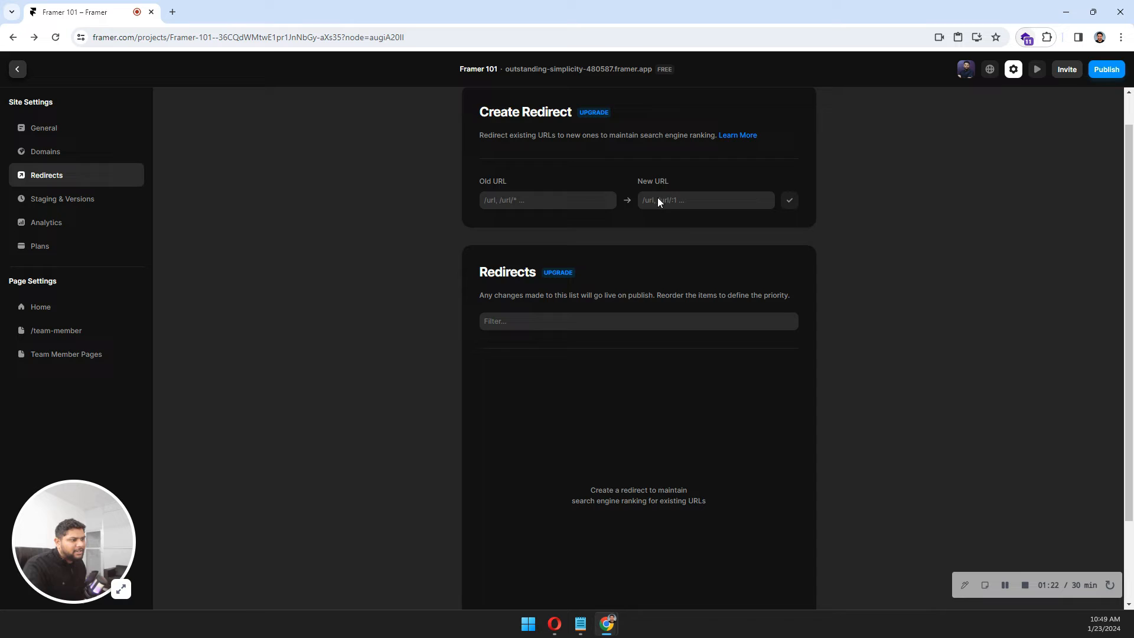
pyautogui.moveTo(65, 204)
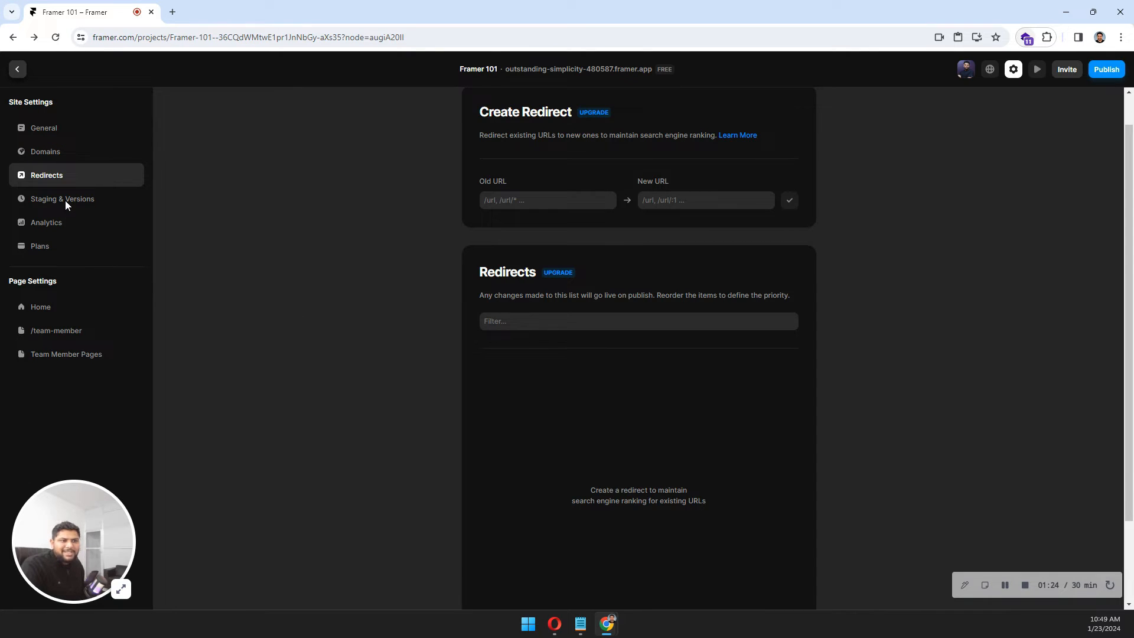
# - Show the Staging & Versions page listing the Latest version as Optimized
pyautogui.click(63, 199)
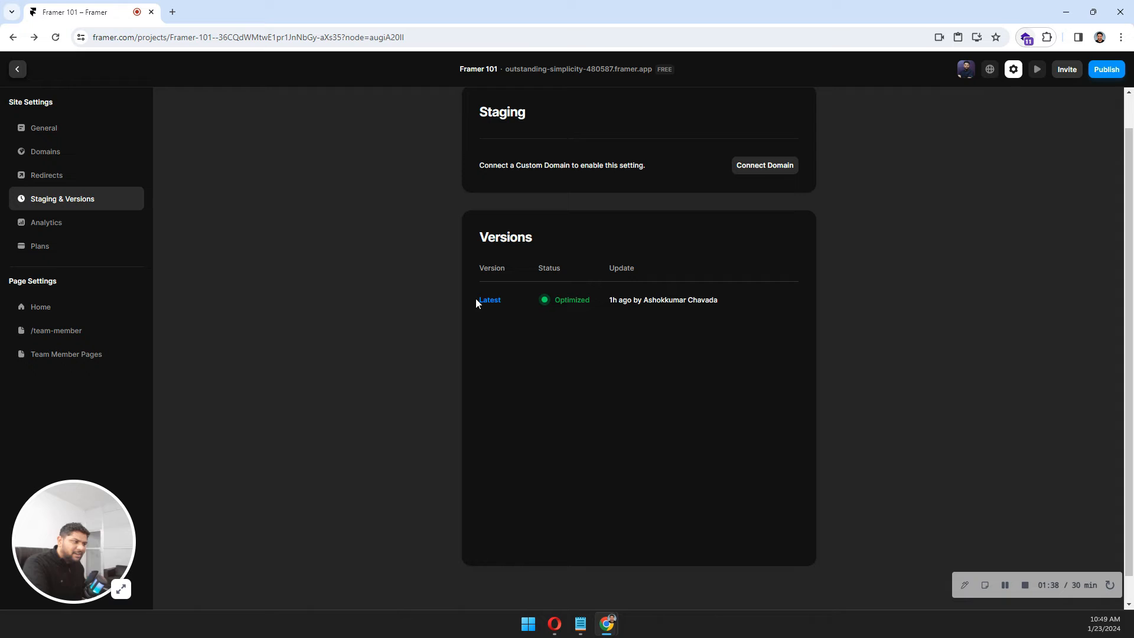
pyautogui.moveTo(524, 410)
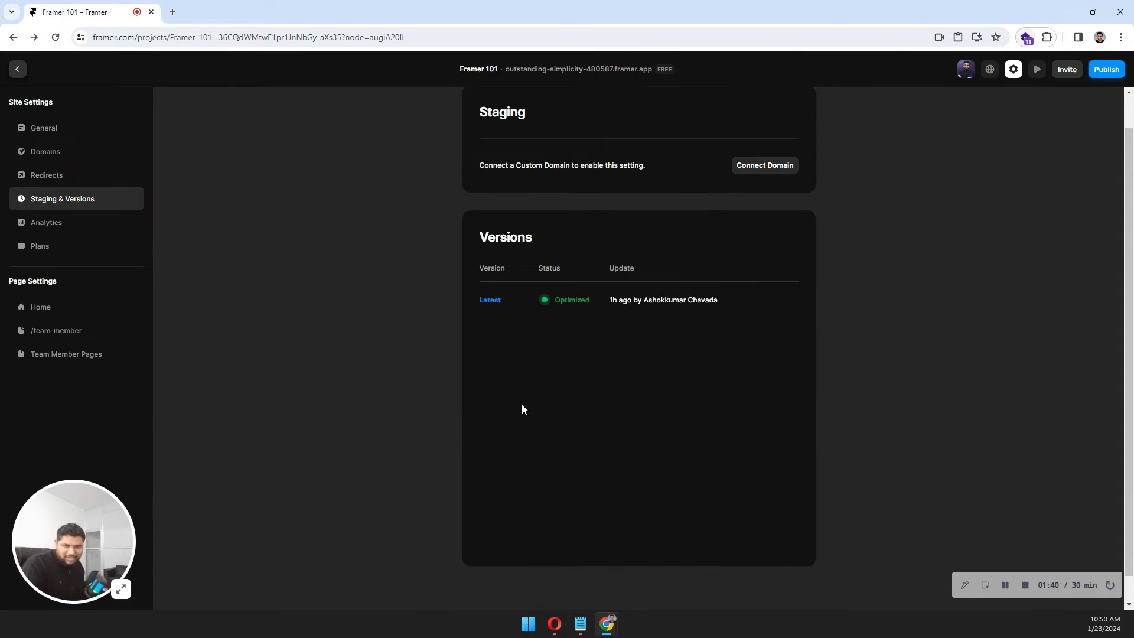
pyautogui.moveTo(495, 397)
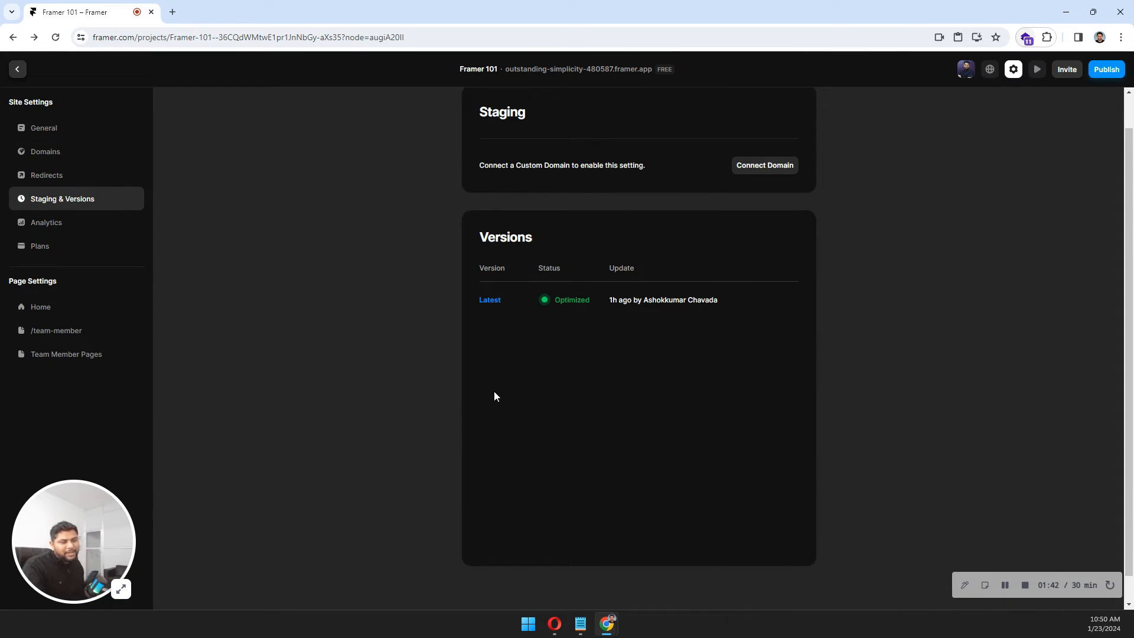
# - Review the Analytics overview, including Top Sources and Top Pages, showing zero visitors
pyautogui.click(46, 222)
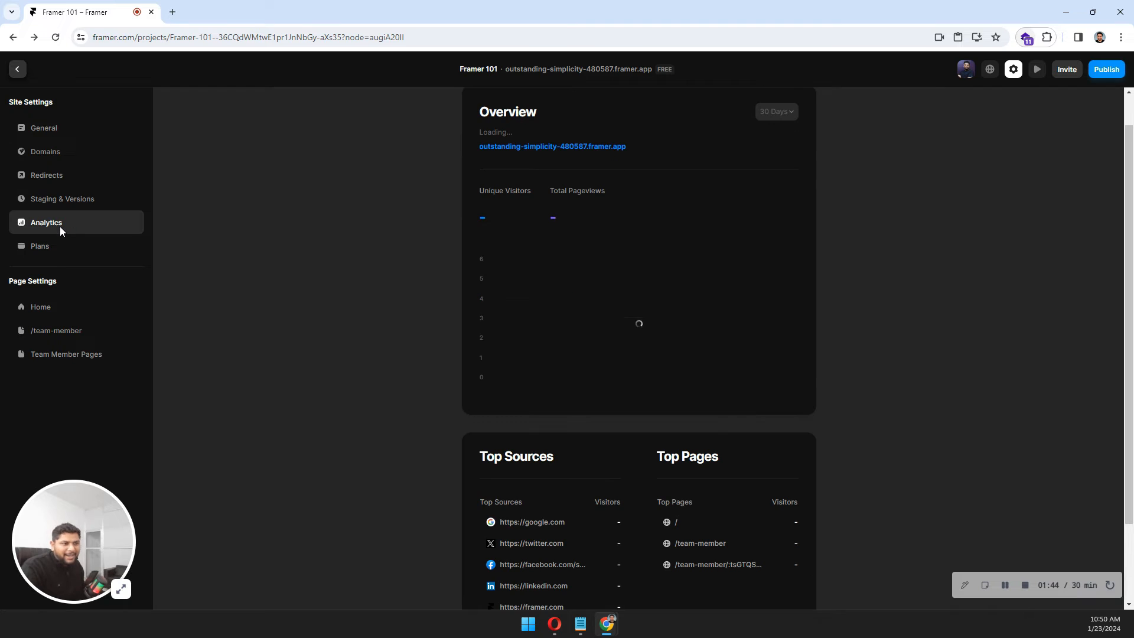
pyautogui.scroll(-3)
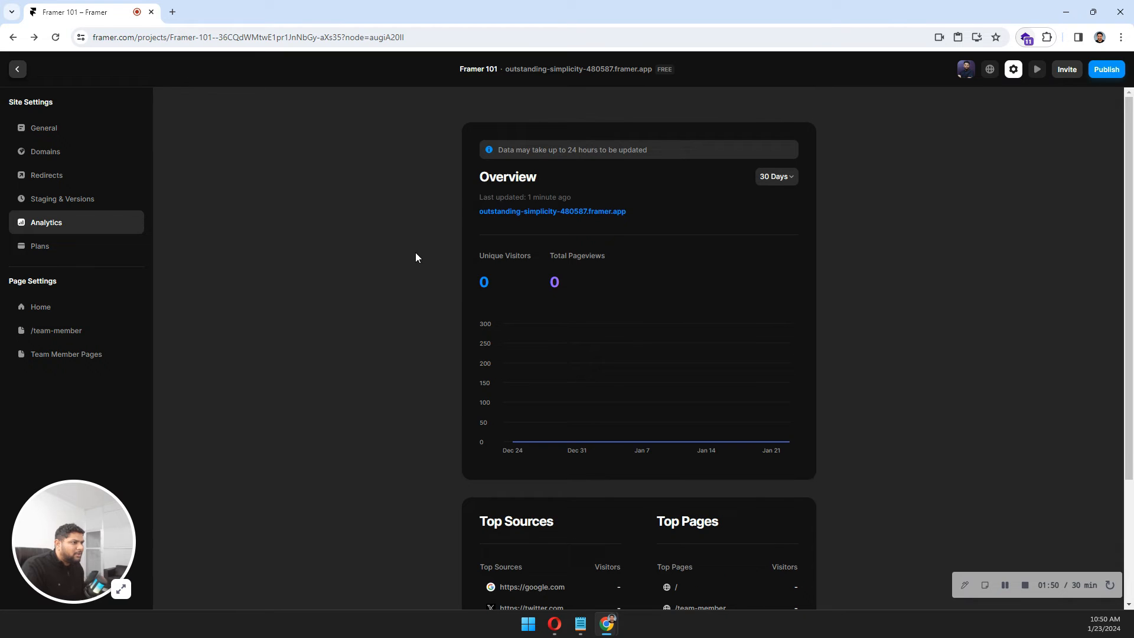
pyautogui.moveTo(562, 159)
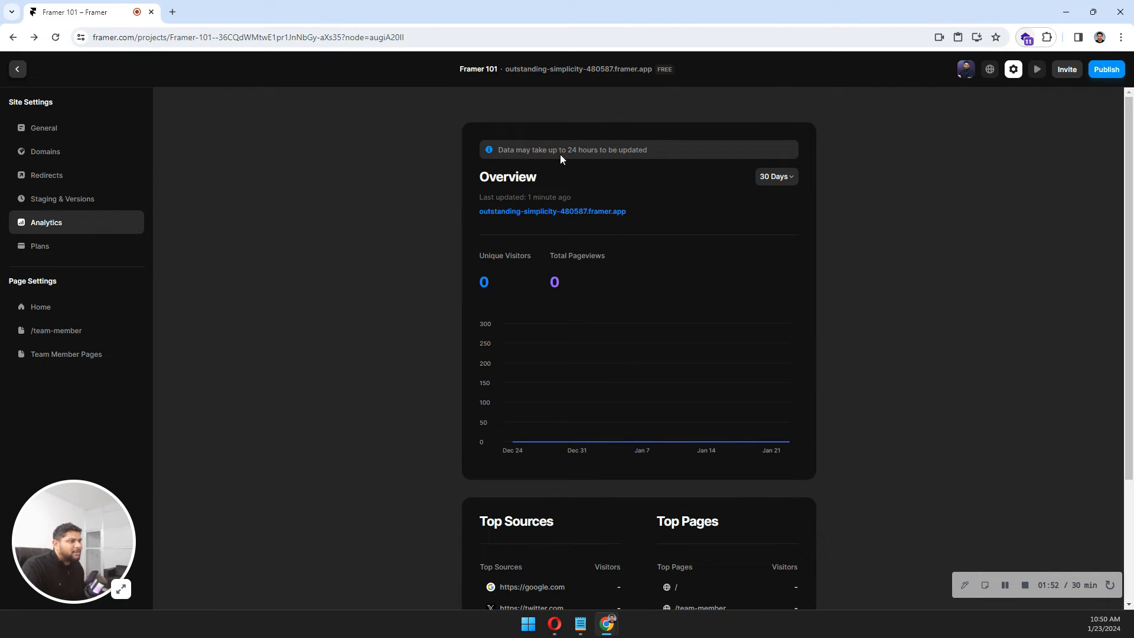
pyautogui.moveTo(475, 339)
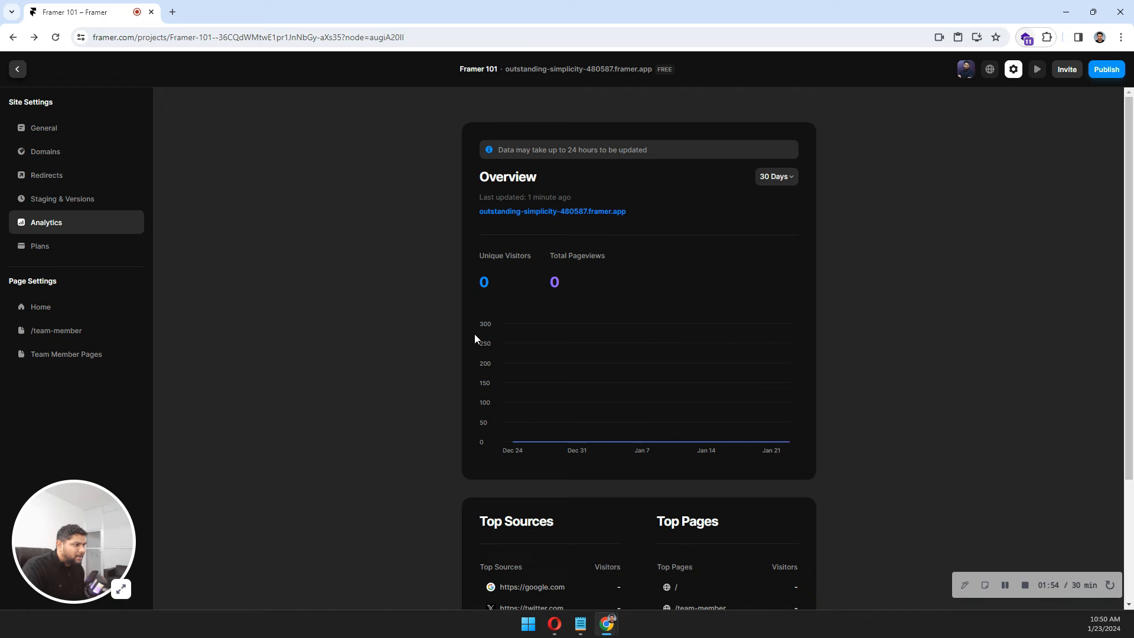
pyautogui.scroll(-3)
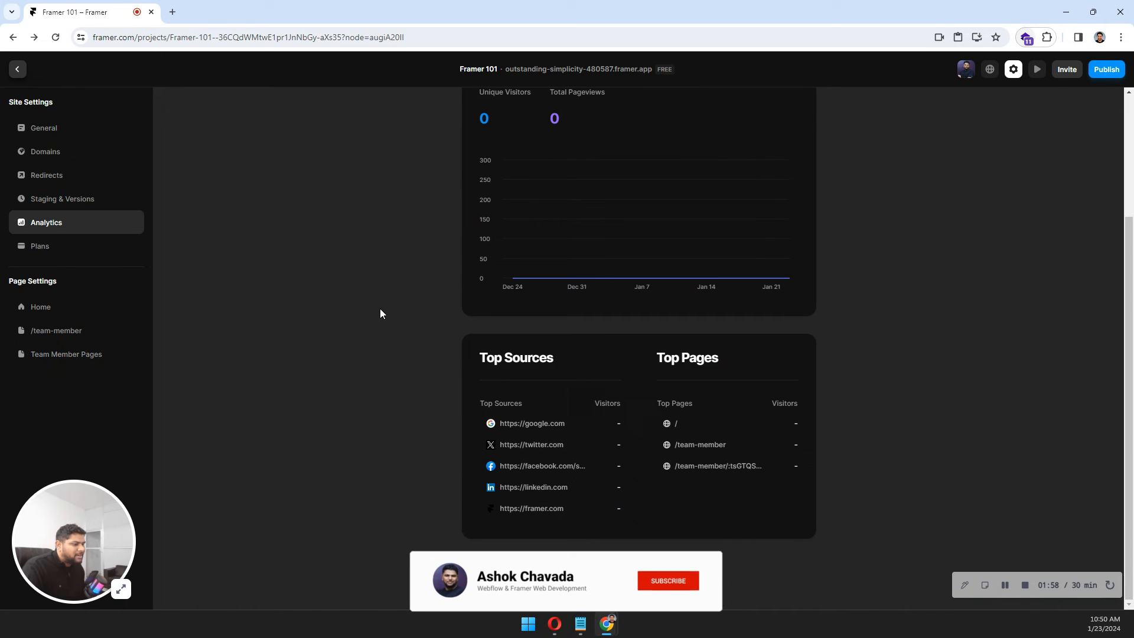
pyautogui.scroll(3)
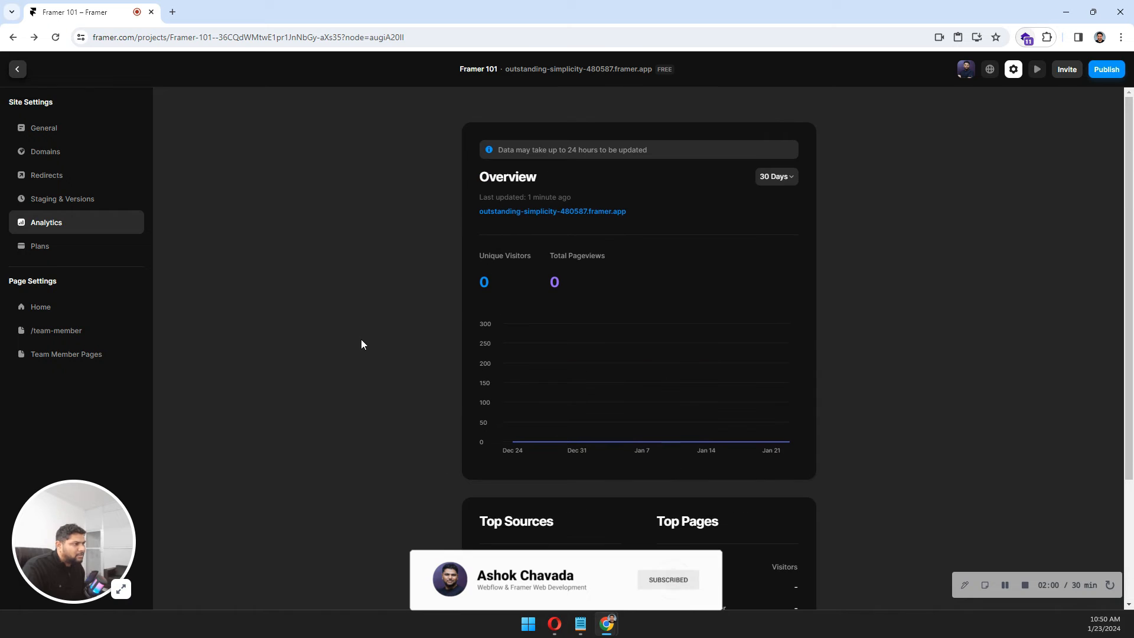
# - Compare the site plans and prices, check Redirects, then return to the Domains page
pyautogui.click(40, 246)
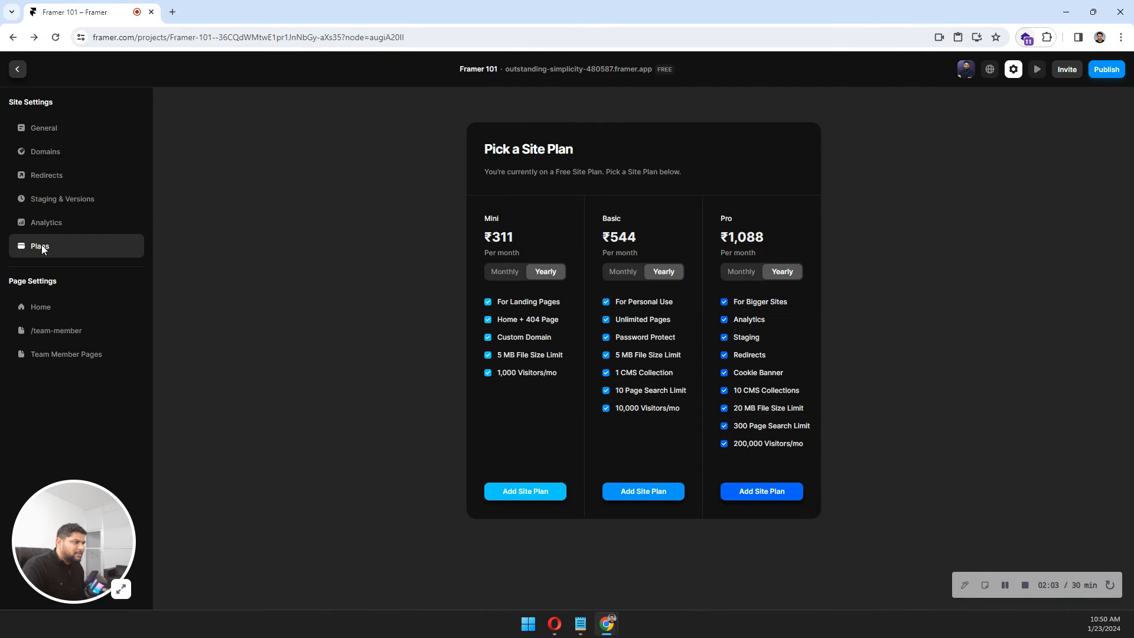
pyautogui.moveTo(498, 238)
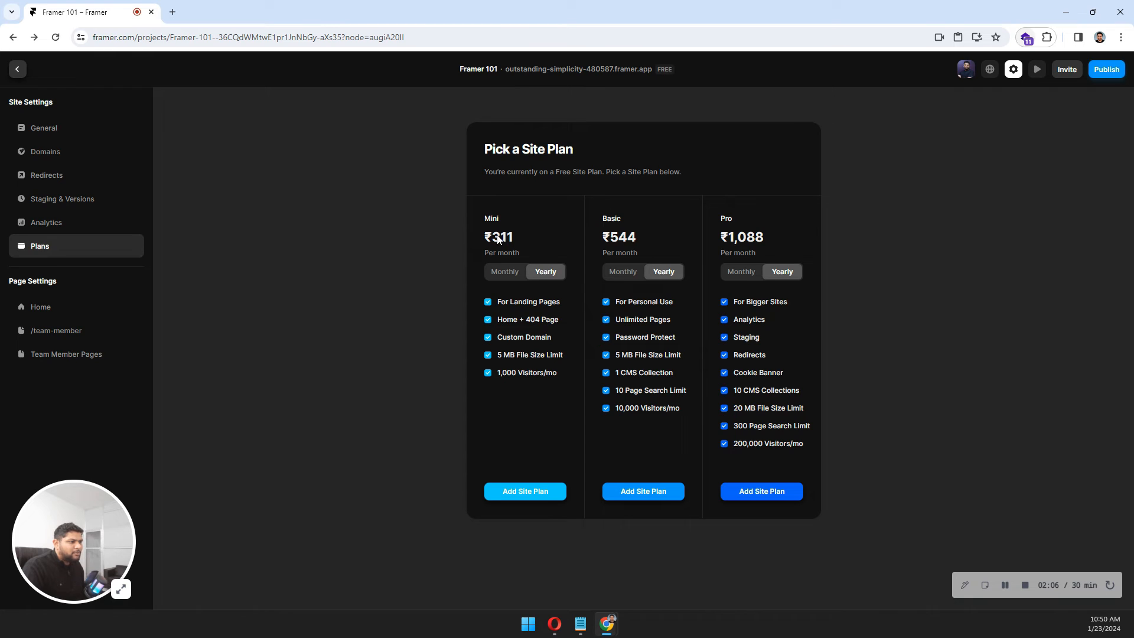
pyautogui.moveTo(541, 314)
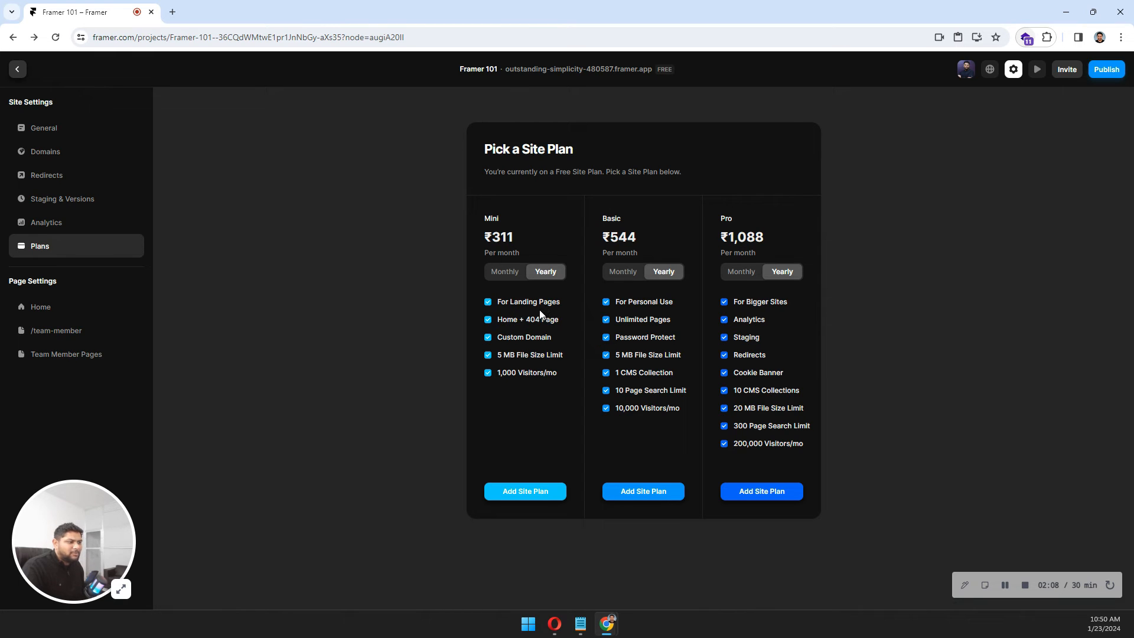
pyautogui.moveTo(521, 364)
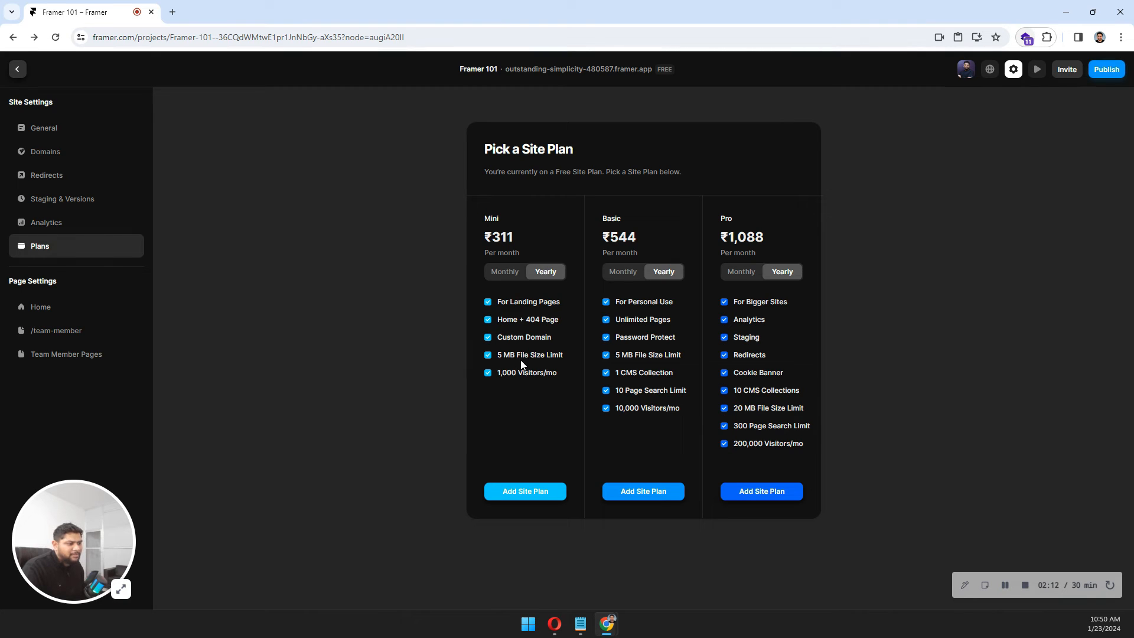
pyautogui.moveTo(761, 221)
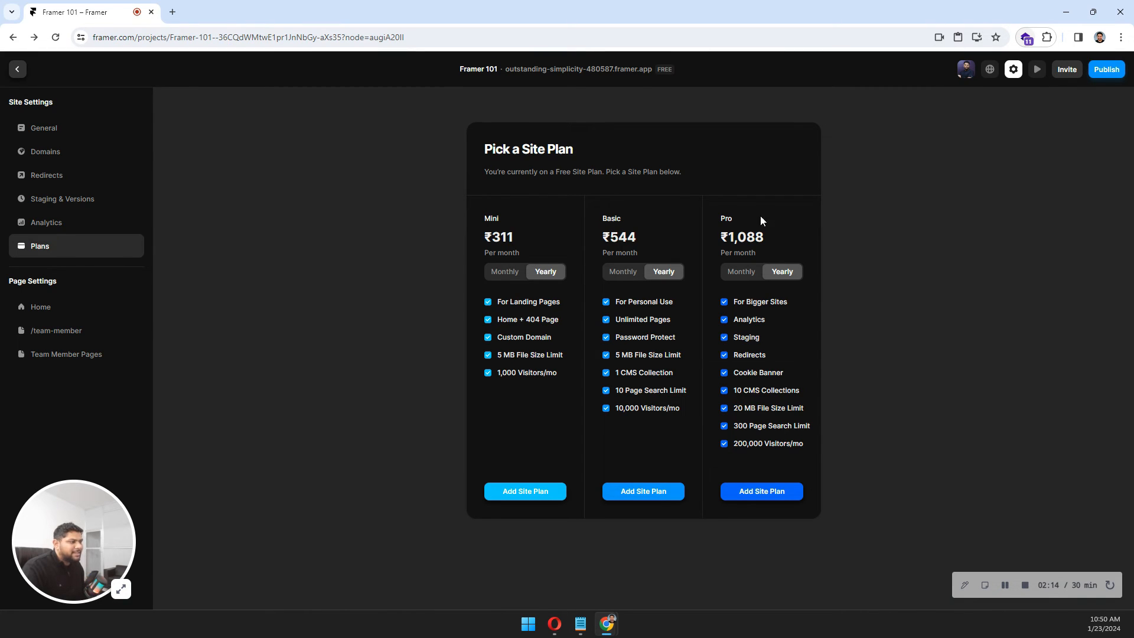
pyautogui.moveTo(604, 369)
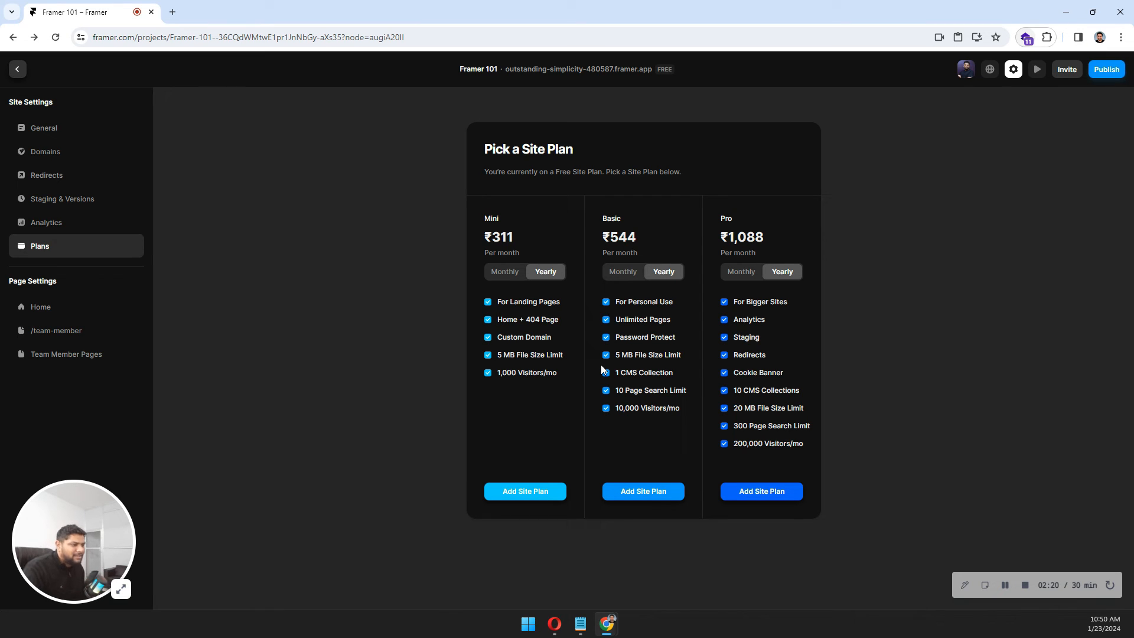
pyautogui.moveTo(626, 403)
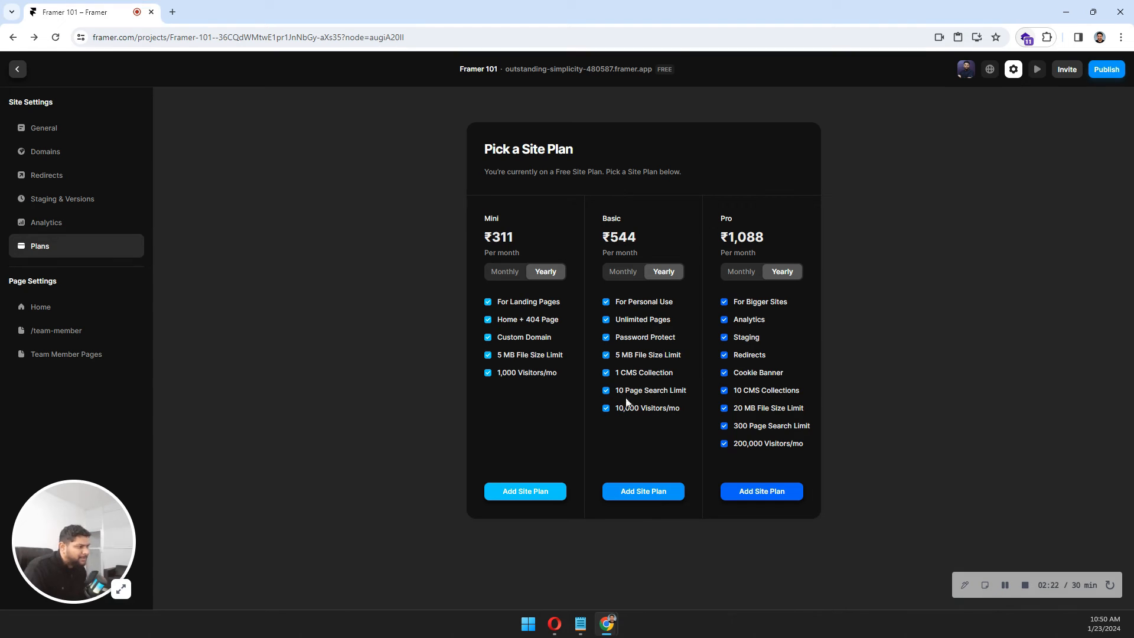
pyautogui.moveTo(622, 380)
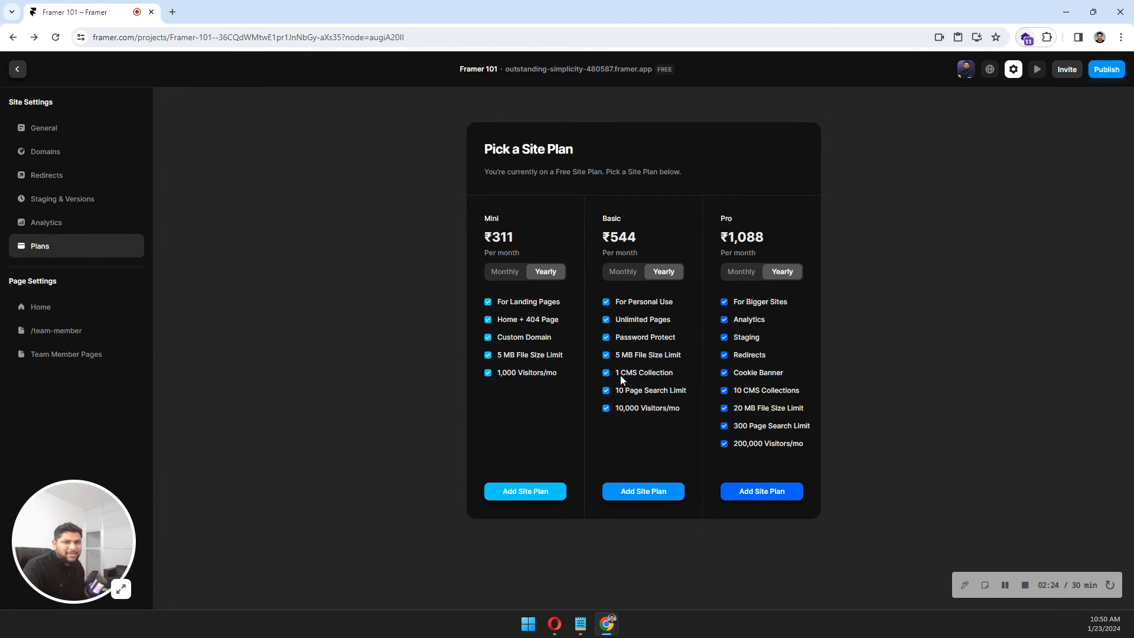
pyautogui.moveTo(714, 287)
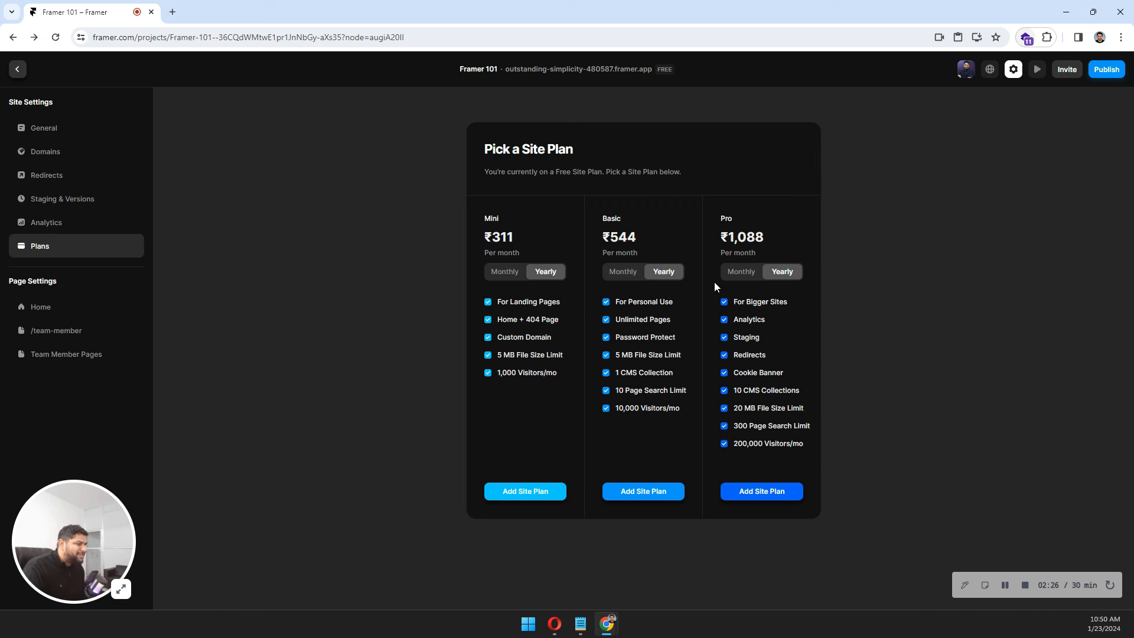
pyautogui.moveTo(760, 356)
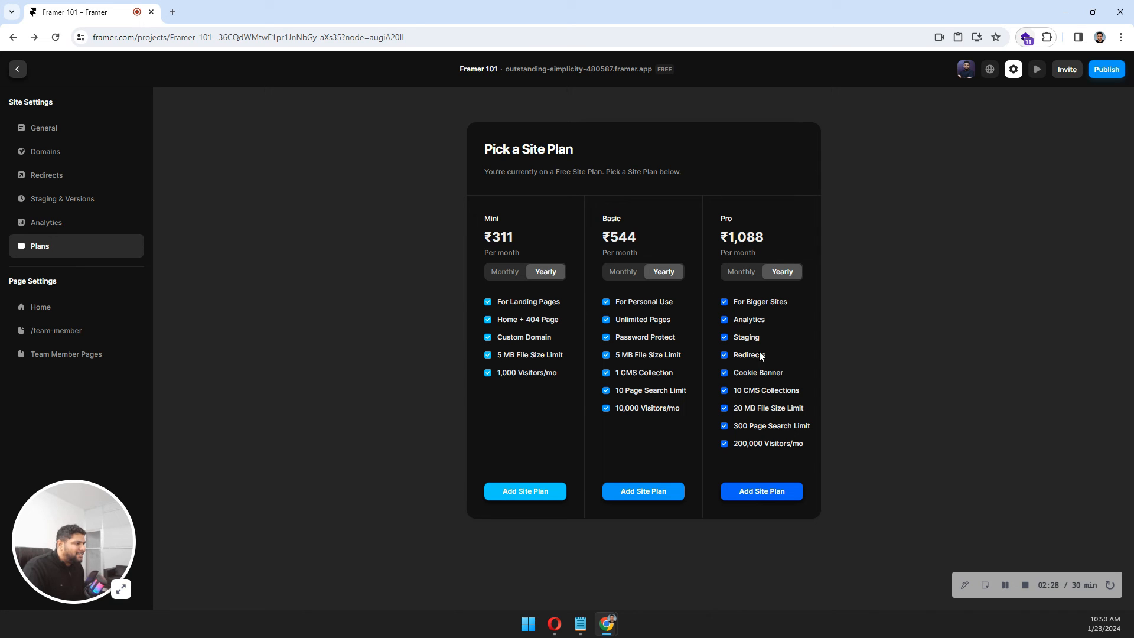
pyautogui.moveTo(753, 250)
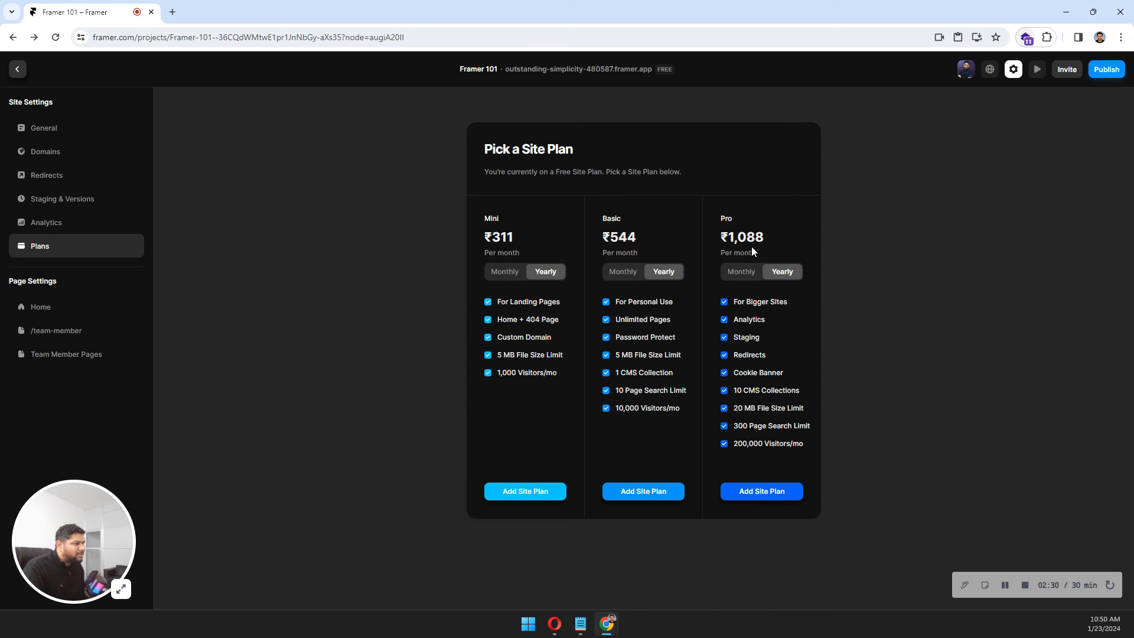
pyautogui.moveTo(755, 402)
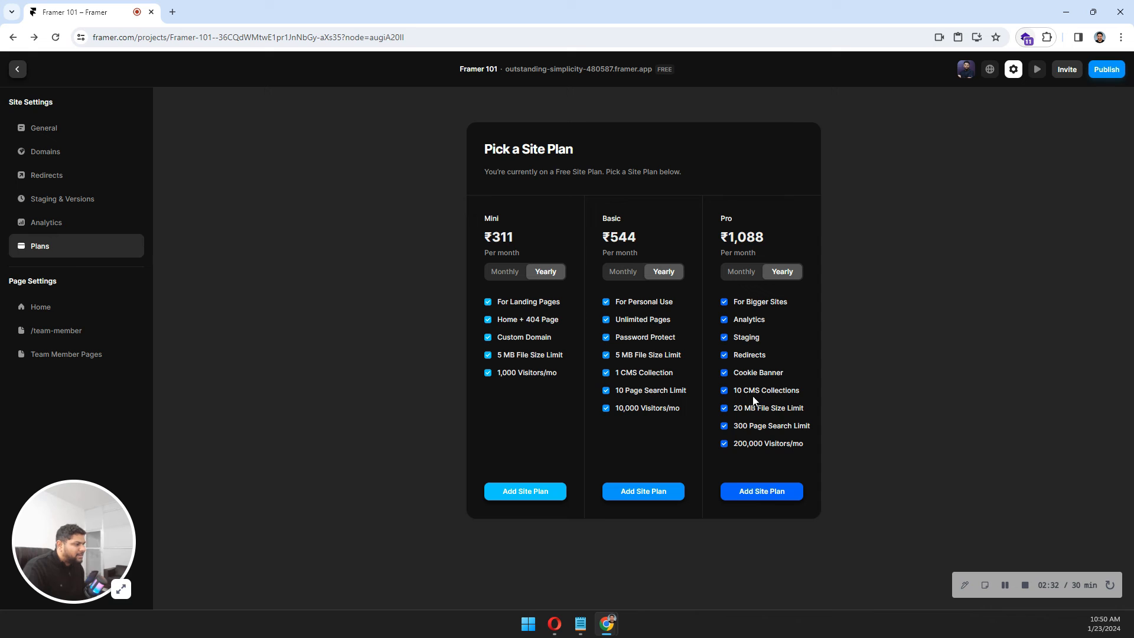
pyautogui.moveTo(754, 424)
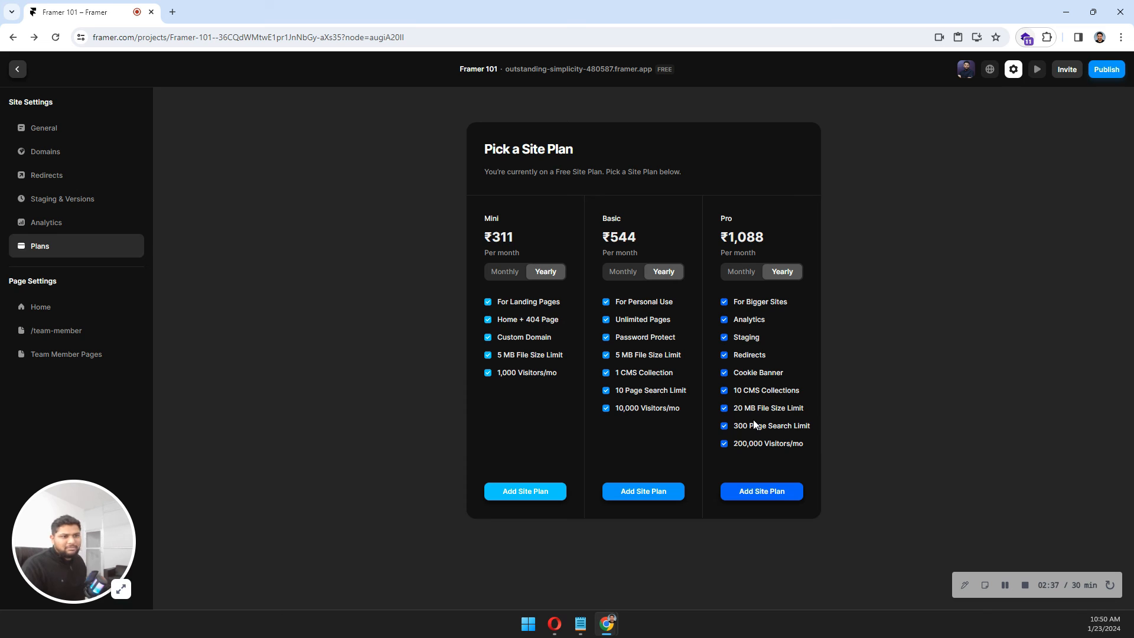
pyautogui.moveTo(432, 337)
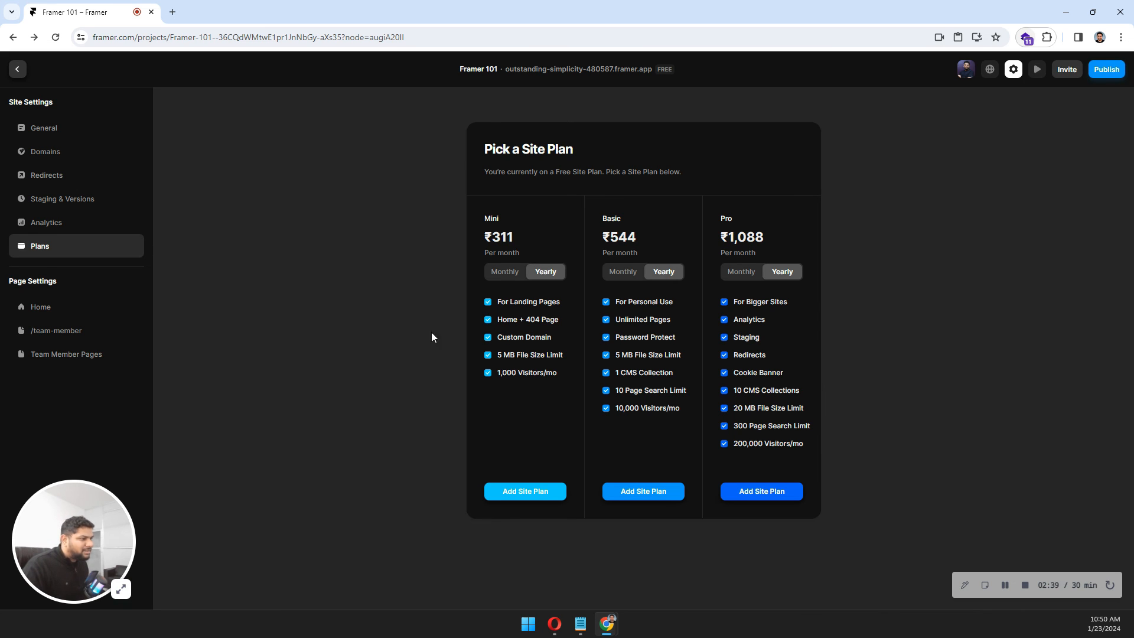
pyautogui.moveTo(740, 341)
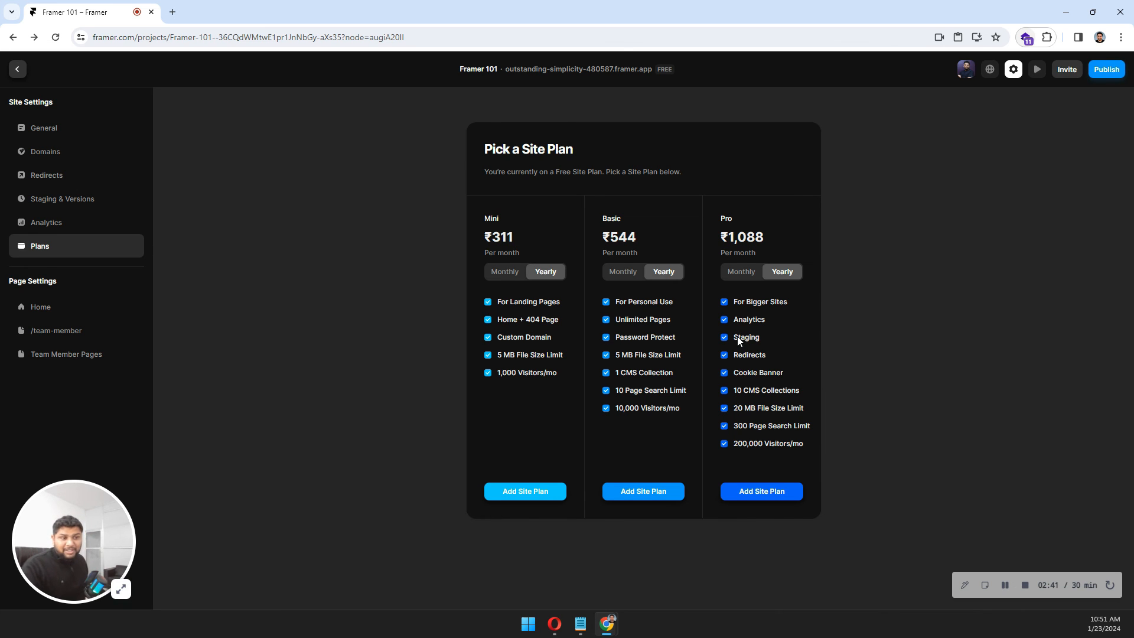
pyautogui.click(46, 175)
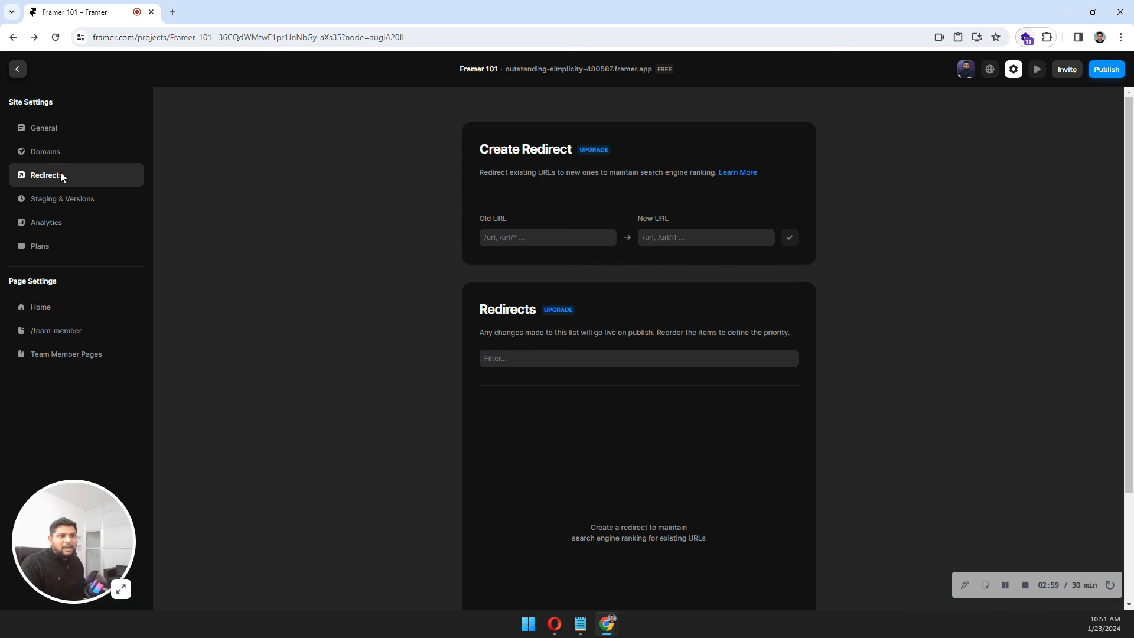
pyautogui.click(46, 151)
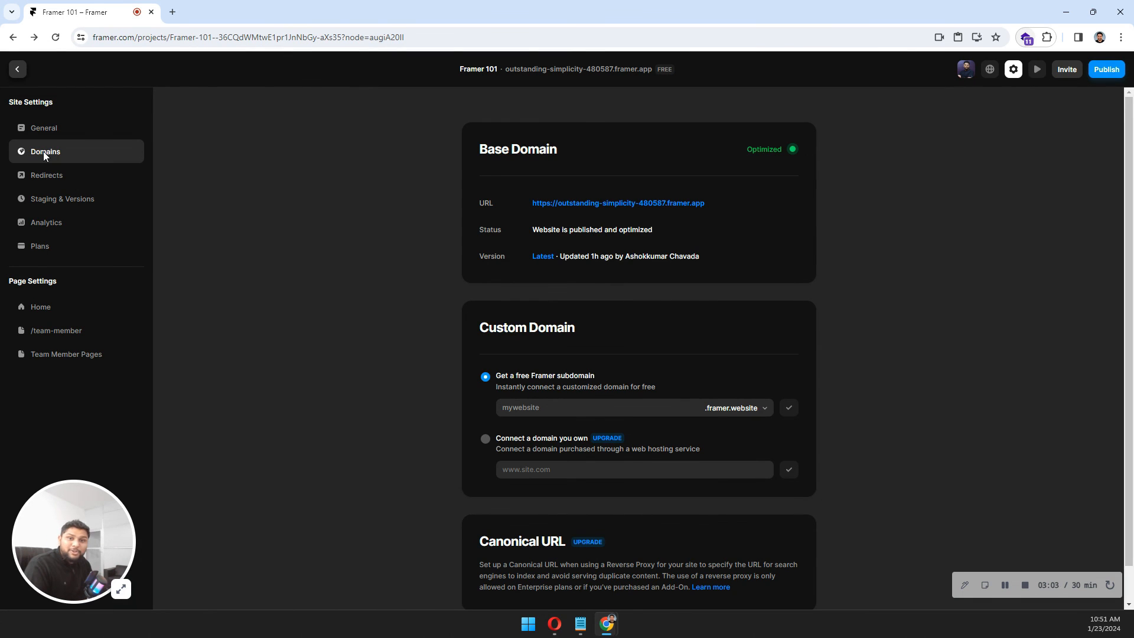